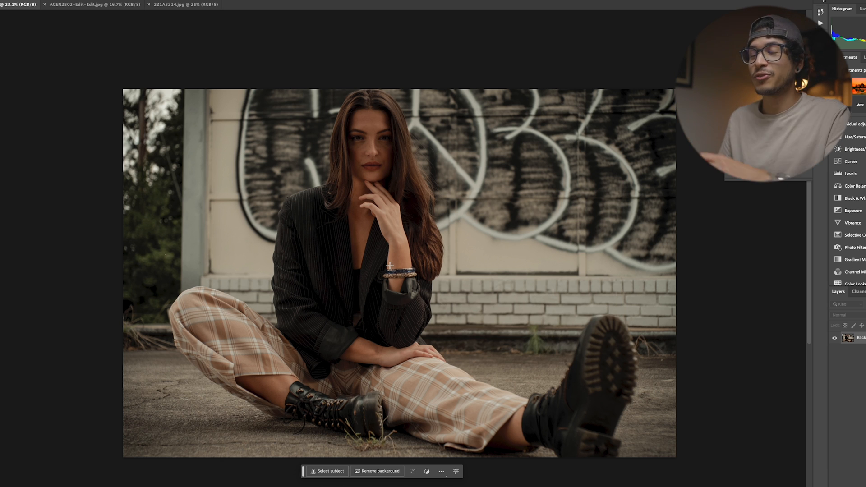
mouse_move(240, 101)
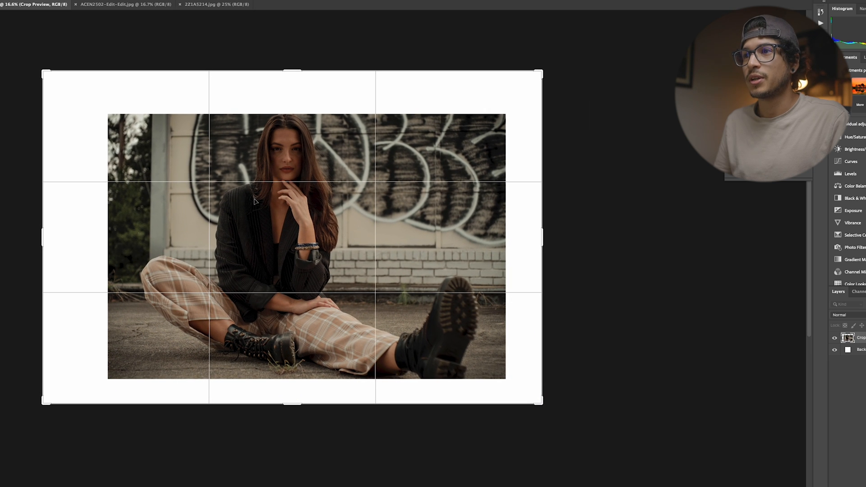
Commit the outward crop so blank white margins surround the seated-woman photo.
key(Return)
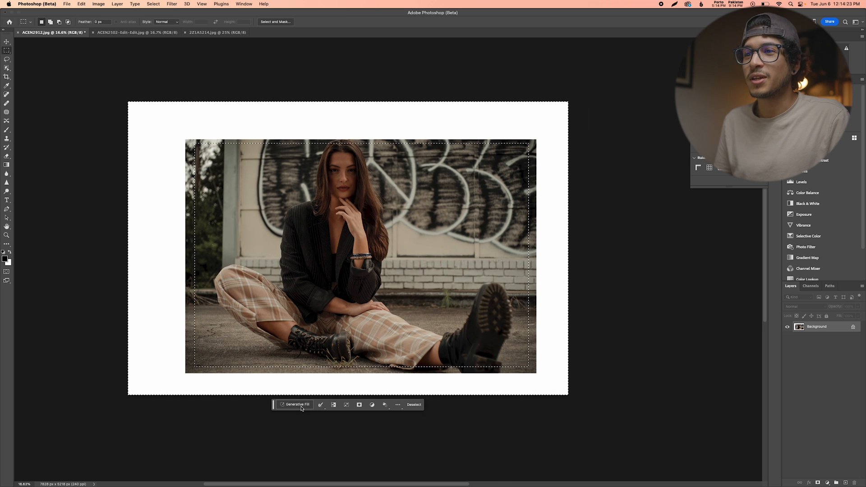
Run Generative Fill on the selected white border with an empty prompt.
click(297, 404)
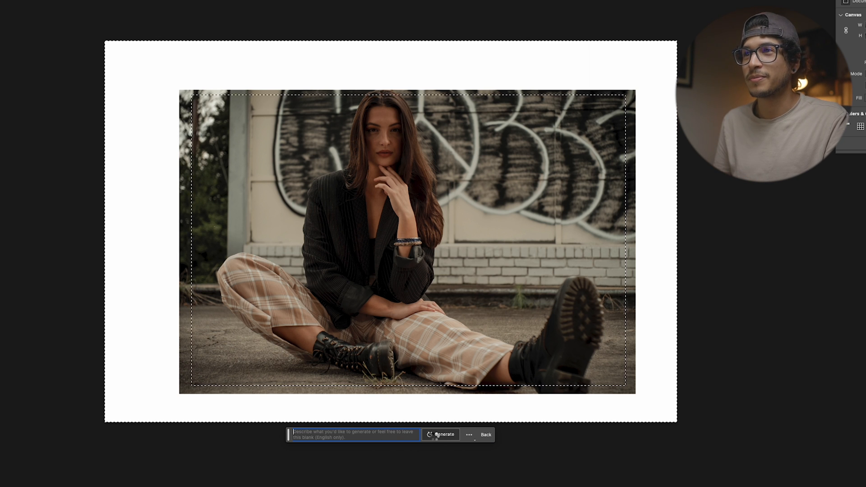
click(444, 435)
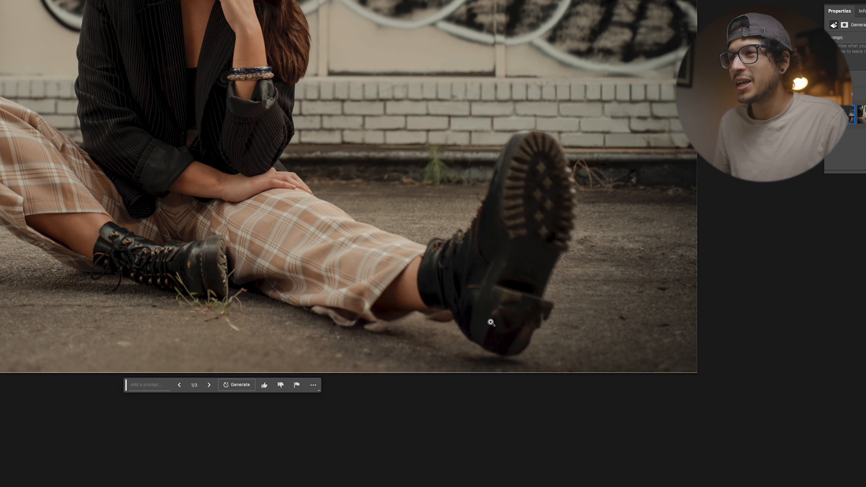
mouse_move(507, 299)
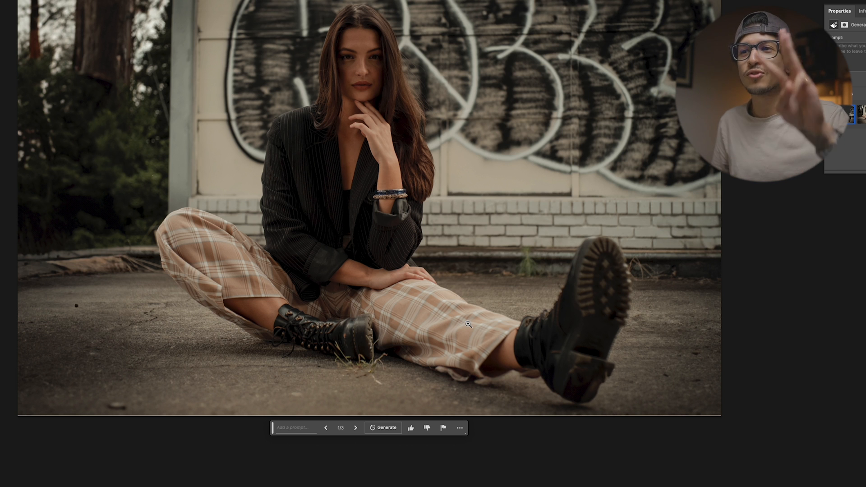
mouse_move(360, 444)
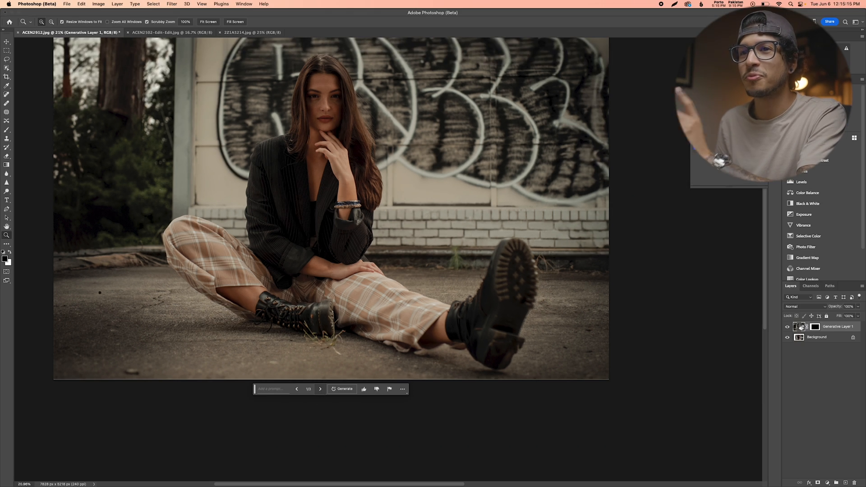
Browse the three fill variations, settle on variation 2 with trees and extended graffiti wall, then move to the next photo.
click(320, 389)
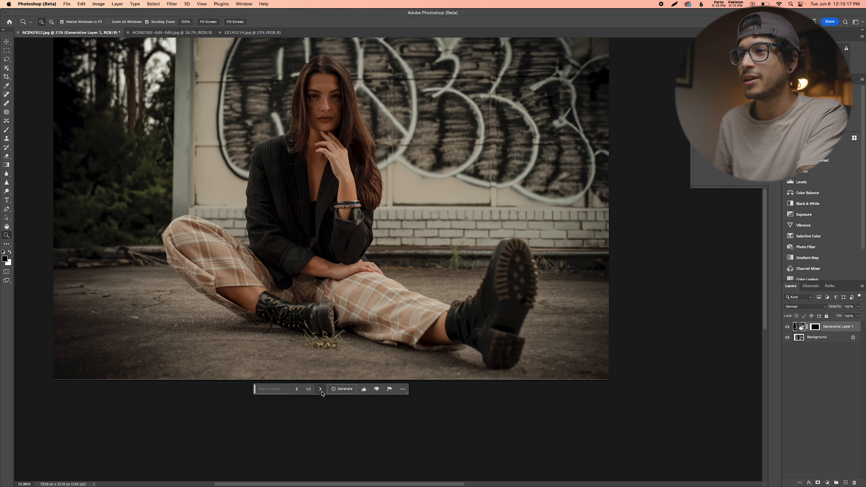
click(319, 389)
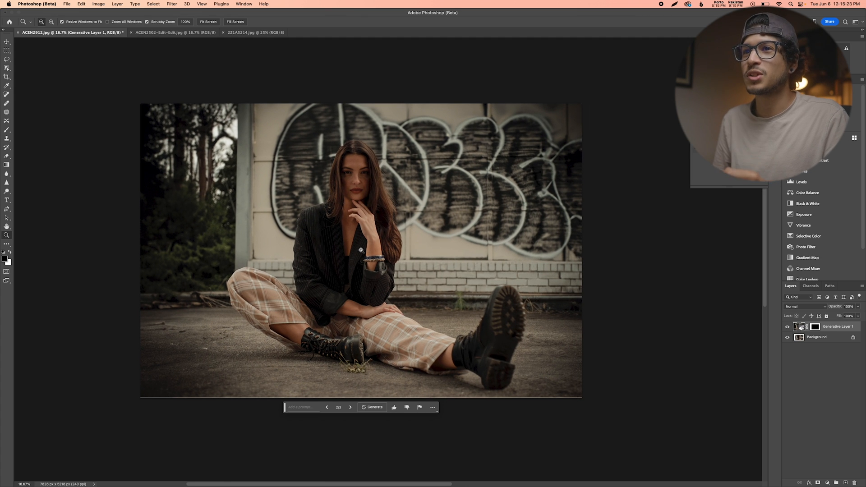
click(351, 407)
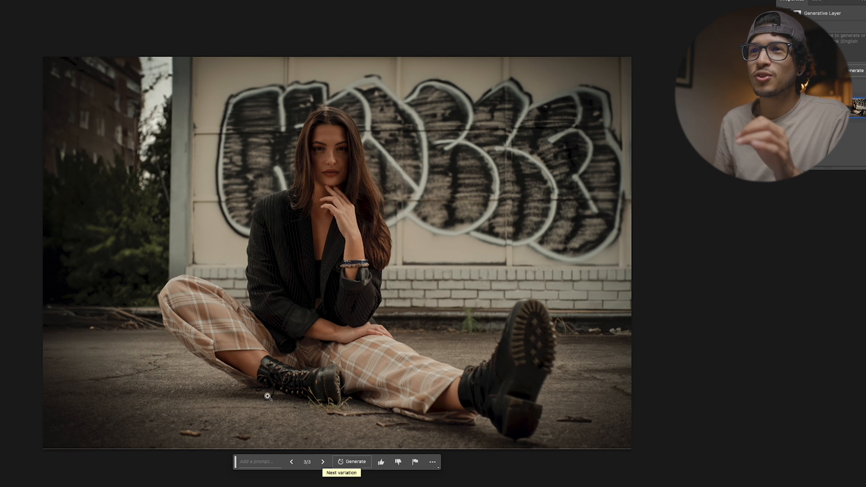
mouse_move(83, 109)
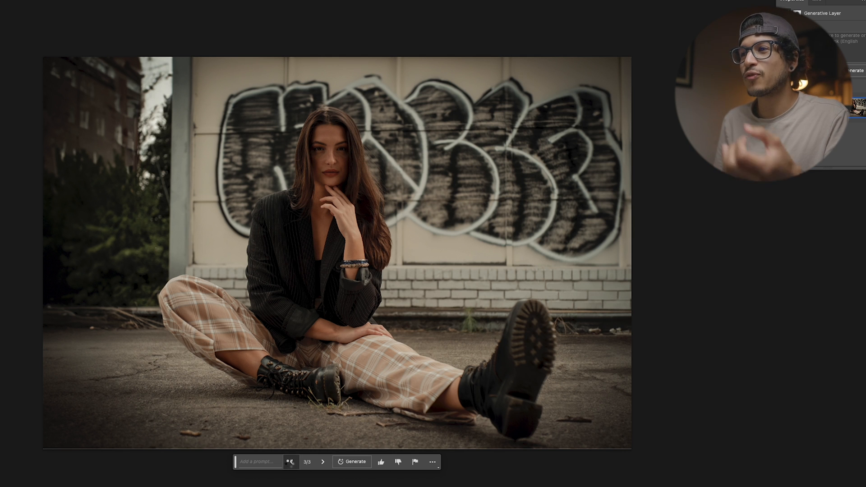
click(291, 462)
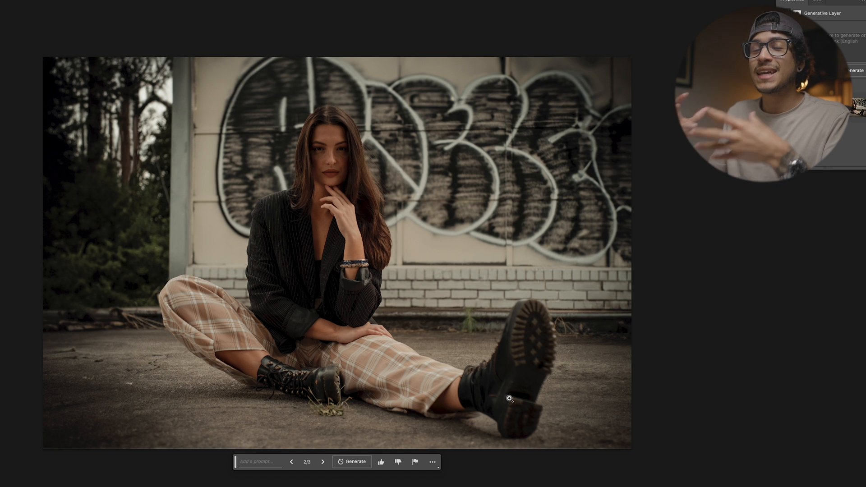
click(174, 32)
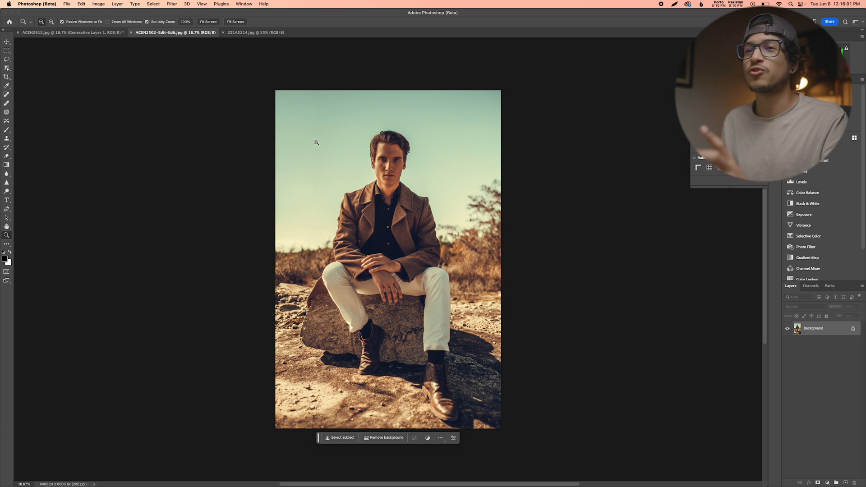
Enlarge the man-on-the-rock canvas with Crop, select the border and run Generative Fill with an empty prompt.
click(7, 77)
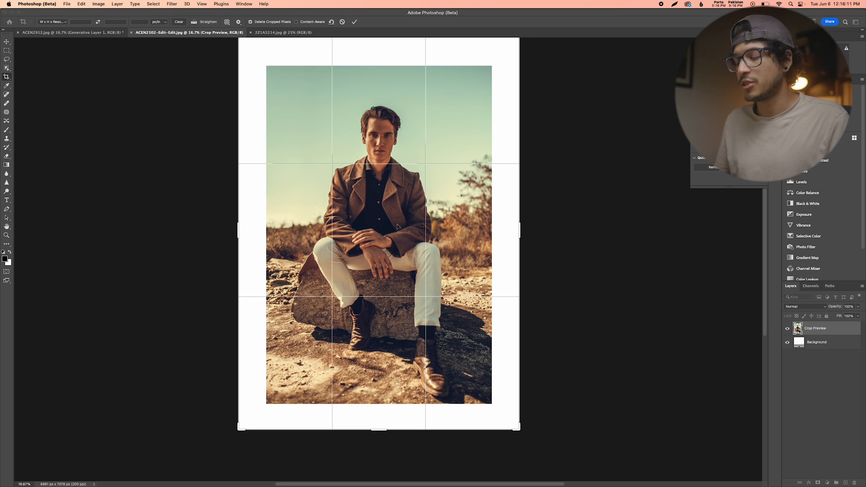
click(355, 22)
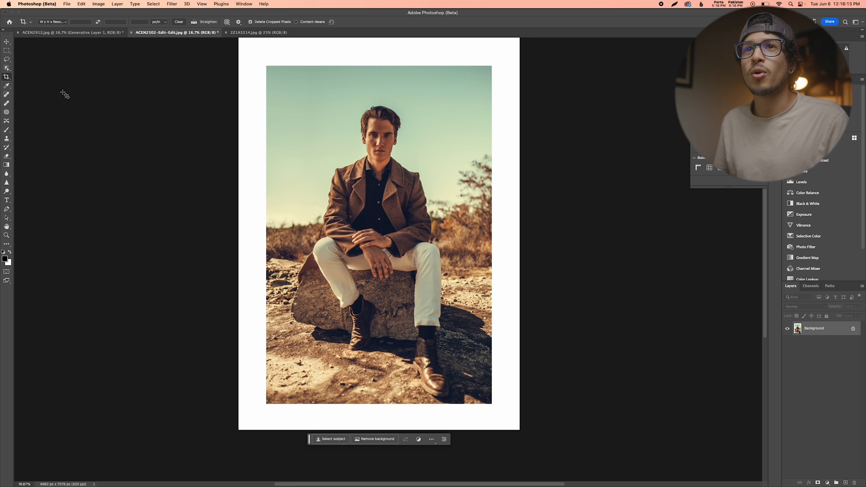
click(8, 49)
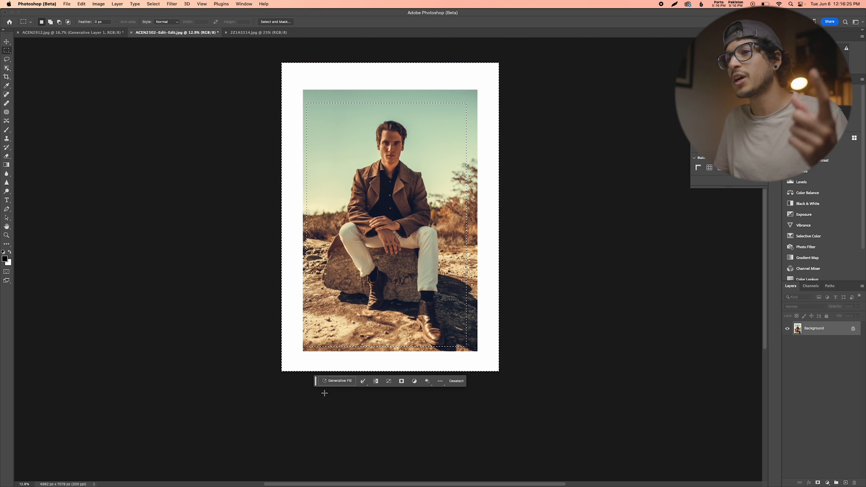
click(336, 381)
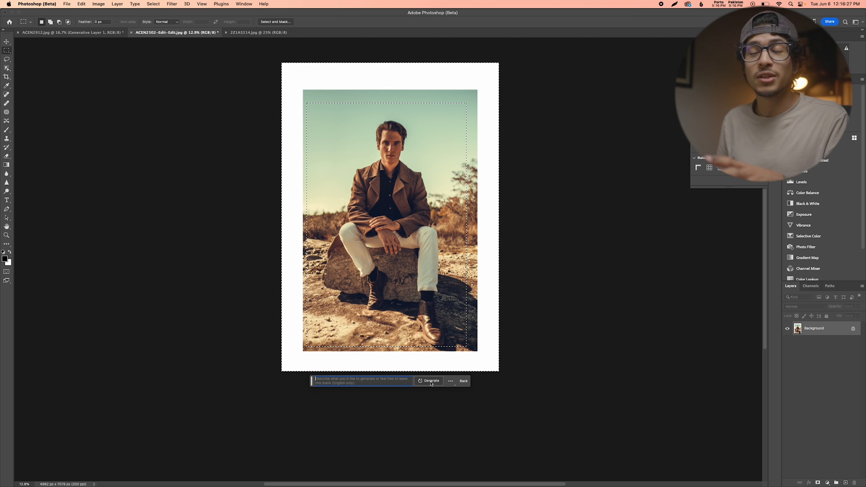
click(432, 381)
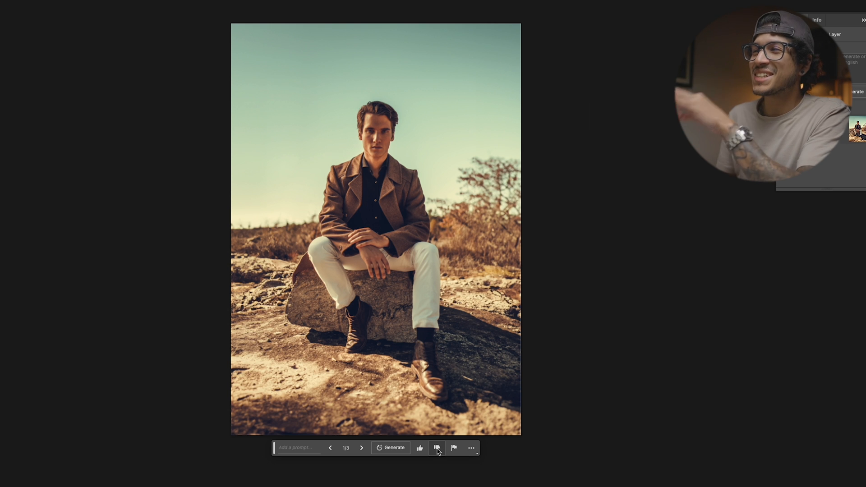
mouse_move(437, 449)
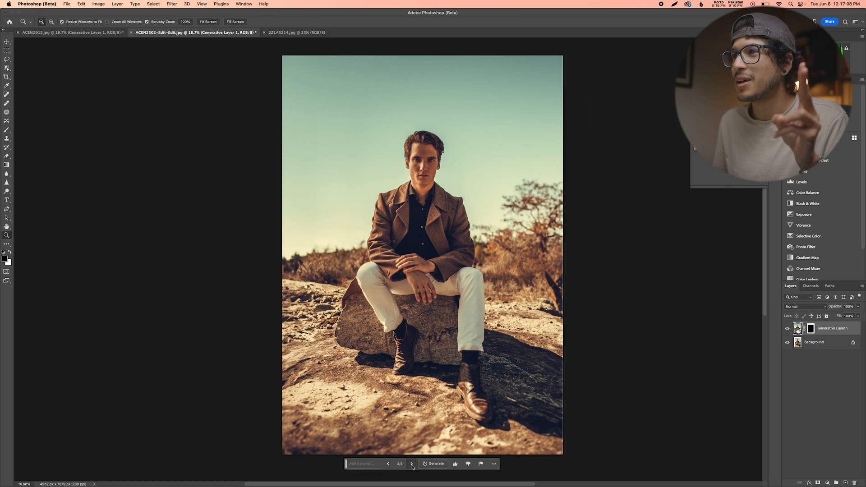
mouse_move(565, 263)
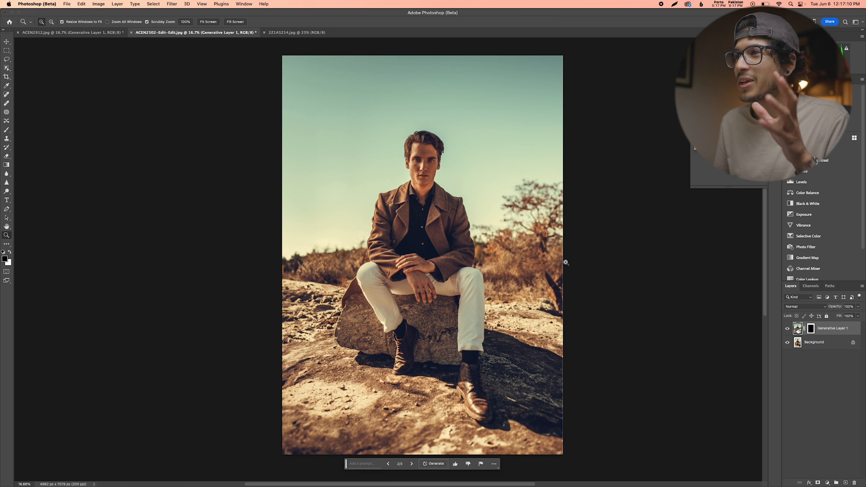
mouse_move(502, 329)
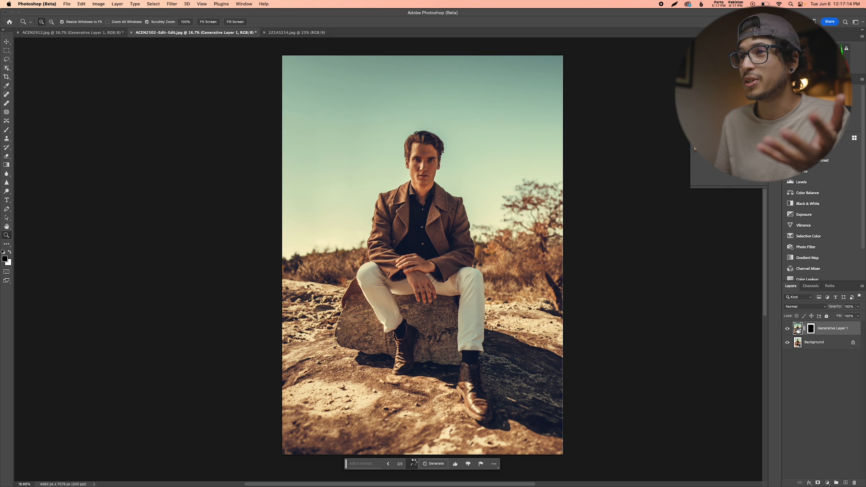
Compare the generated desert-scenery variations and return to an earlier one.
click(411, 463)
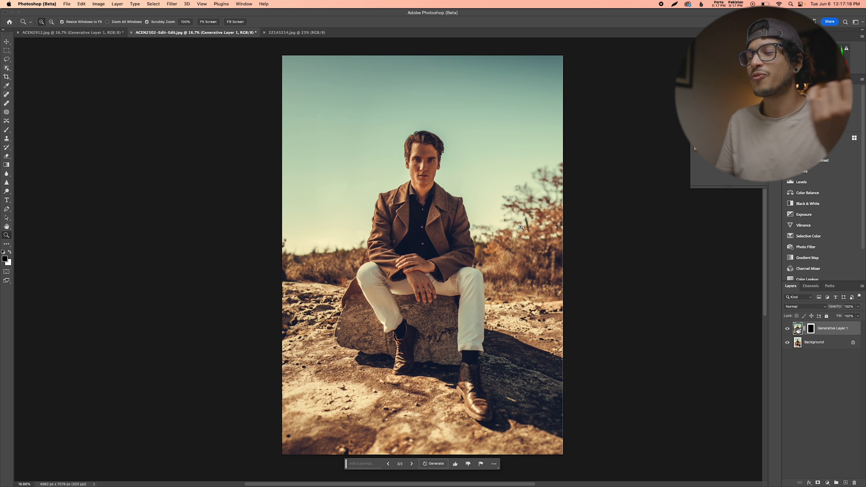
mouse_move(494, 224)
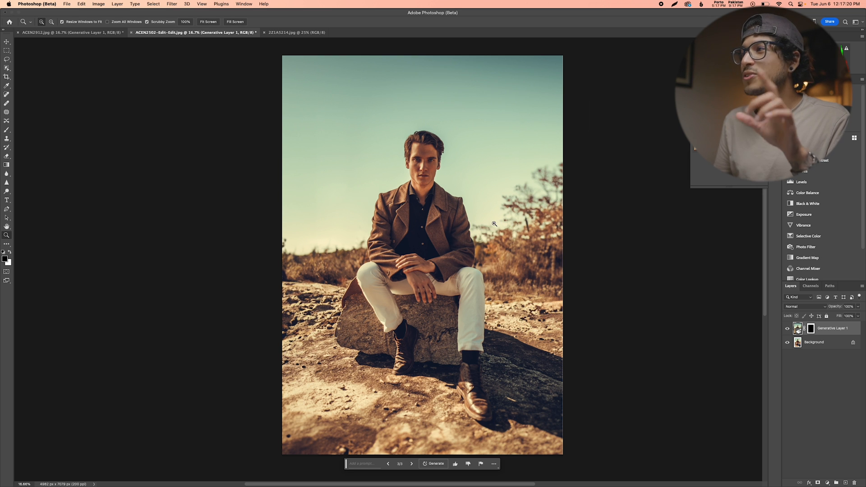
mouse_move(474, 281)
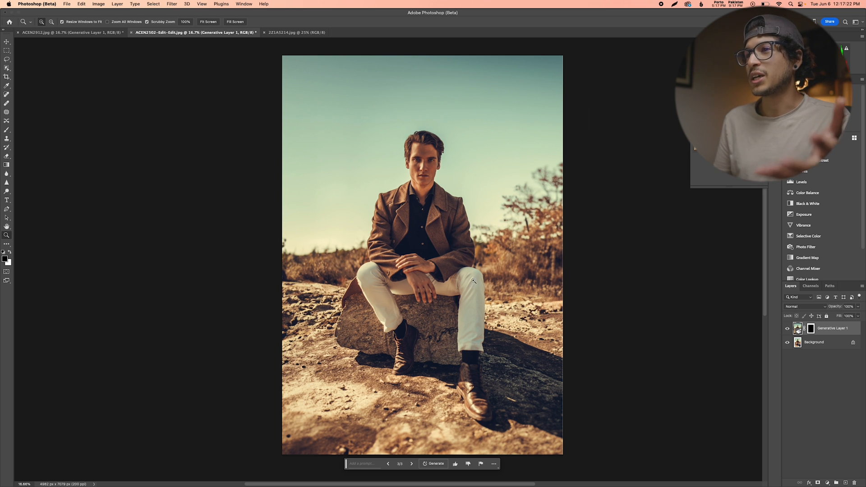
click(388, 464)
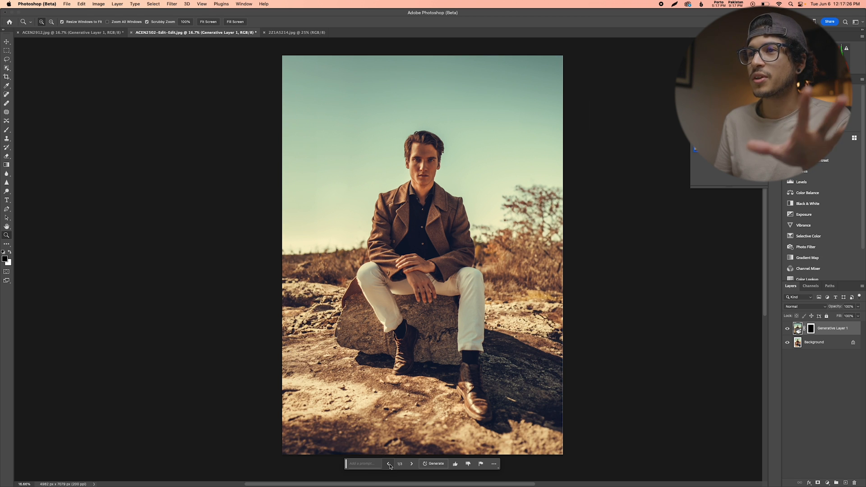
click(813, 342)
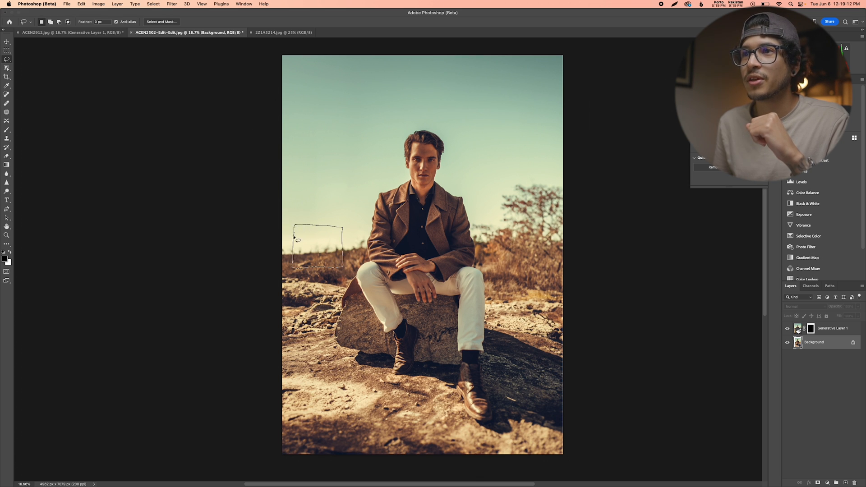
Generate an 'old wooden barn' in the patch of field left of the seated man.
click(318, 245)
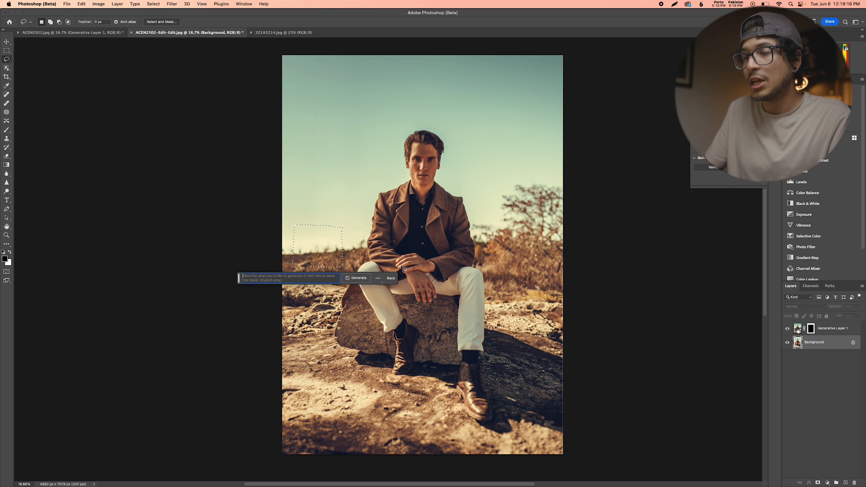
text(old wooden ba)
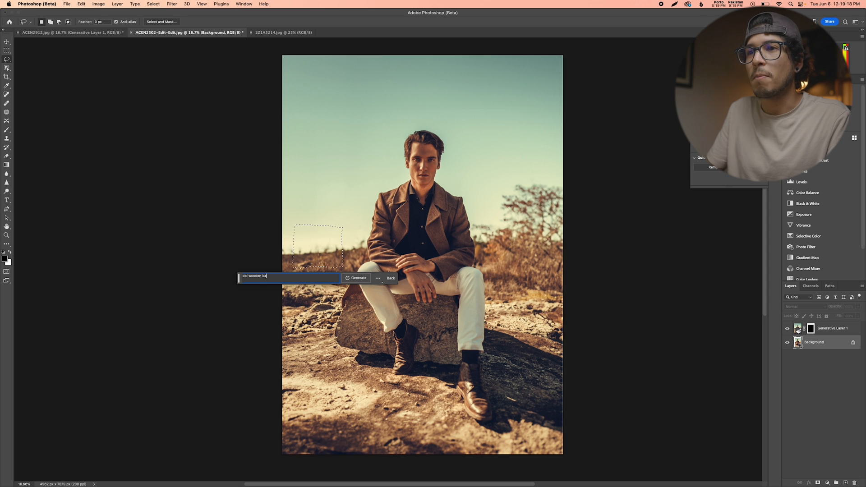
click(359, 278)
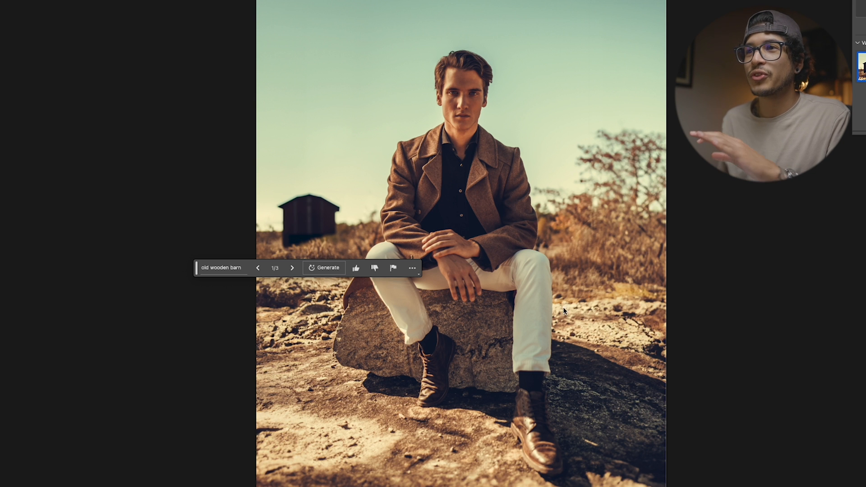
mouse_move(292, 268)
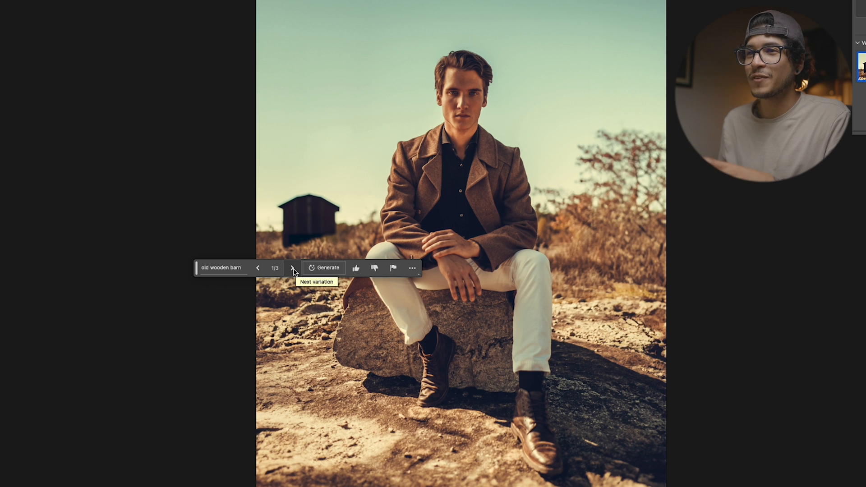
Review the first three barn variations and generate a fresh set.
click(293, 268)
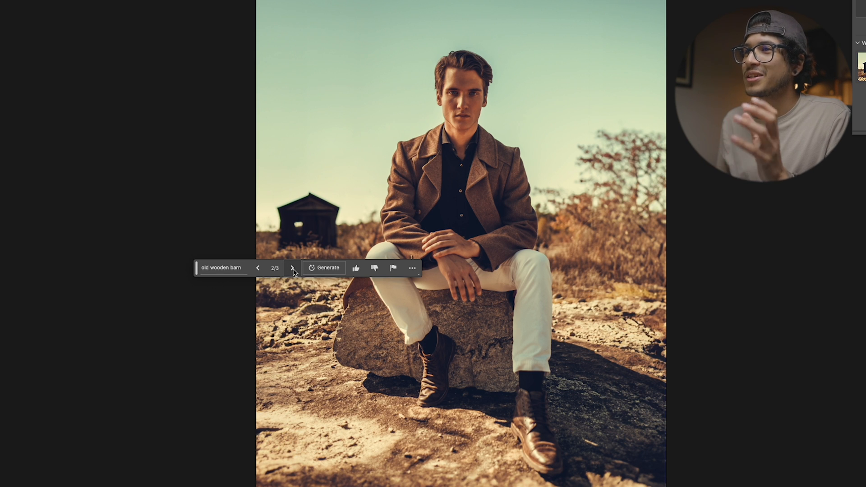
click(292, 268)
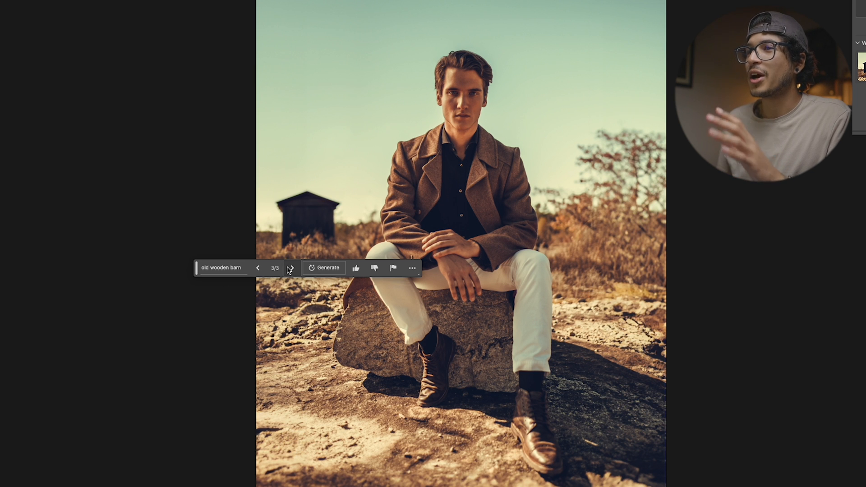
click(327, 268)
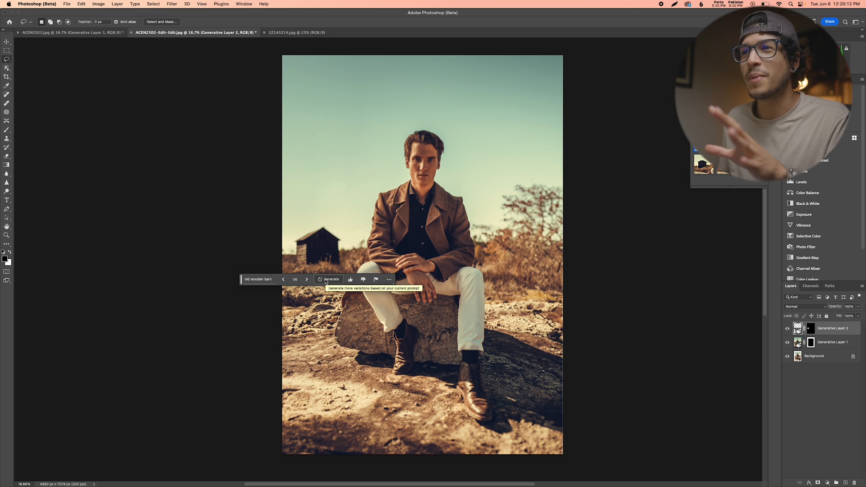
mouse_move(296, 284)
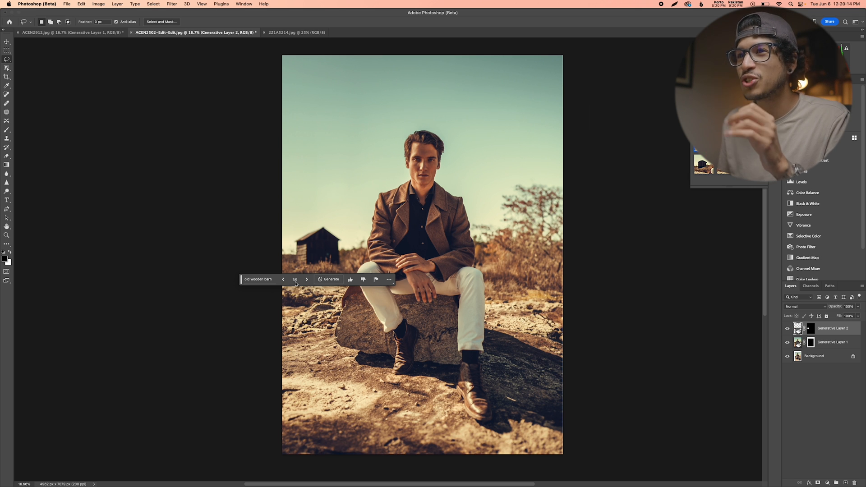
Step through the new barn variations and settle on an earlier one.
click(306, 279)
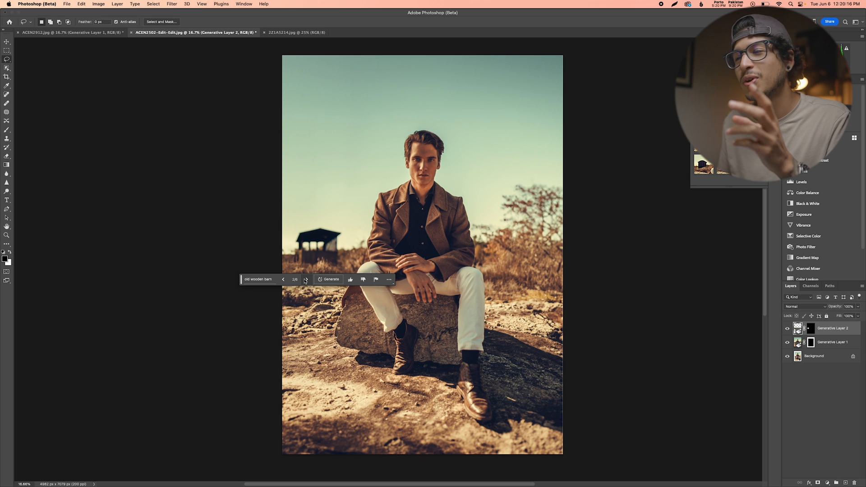
click(307, 279)
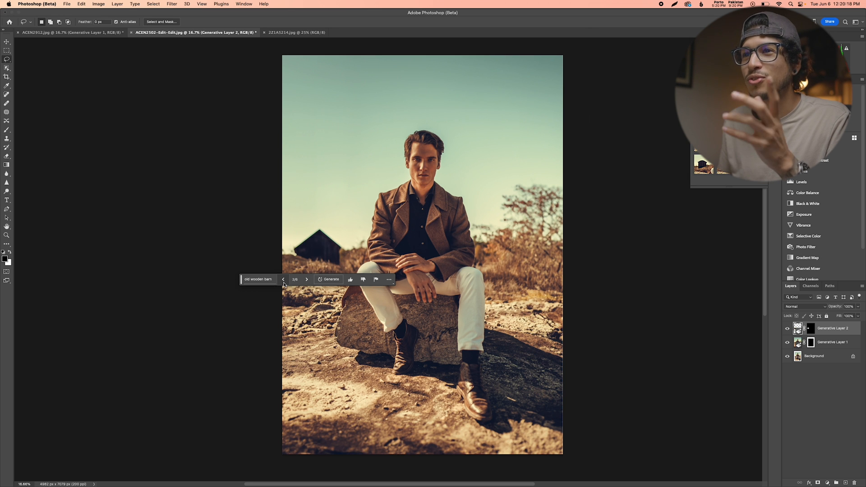
click(283, 279)
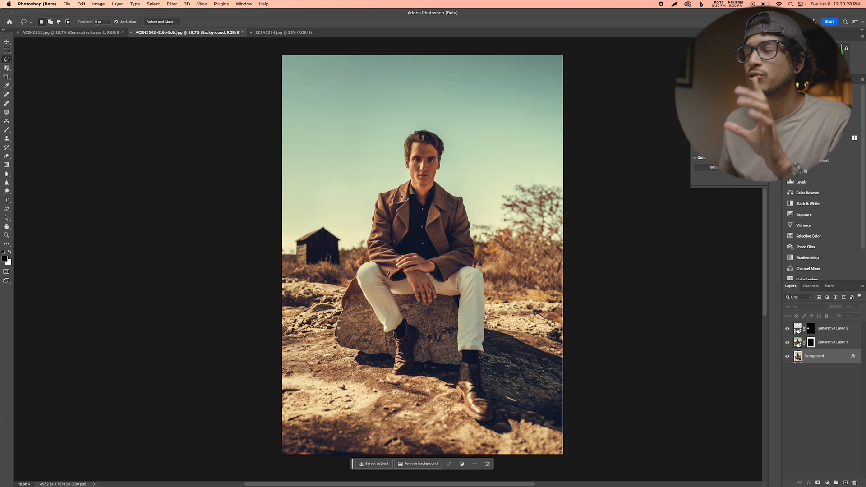
mouse_move(476, 161)
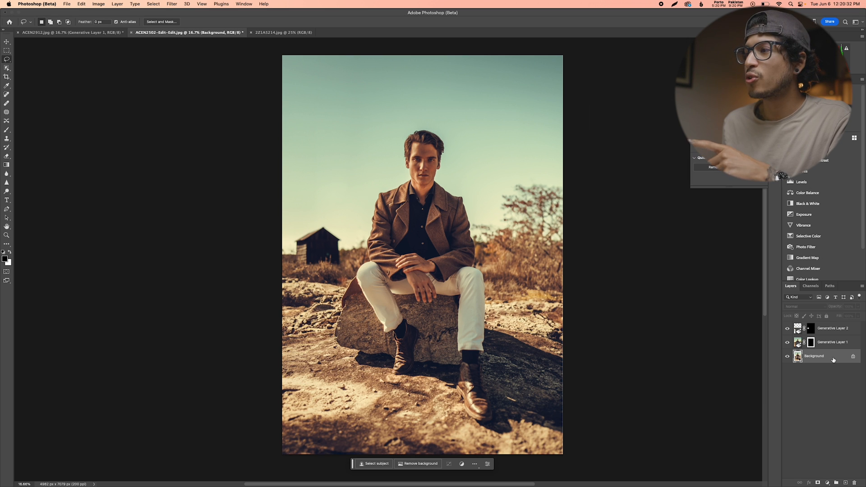
mouse_move(257, 65)
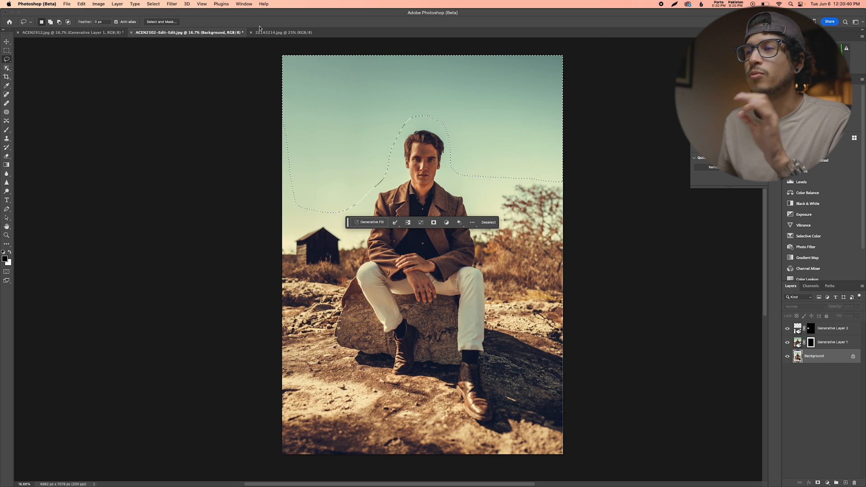
Generate 'dramatic clouds' in the lassoed sky around the man's head.
click(370, 222)
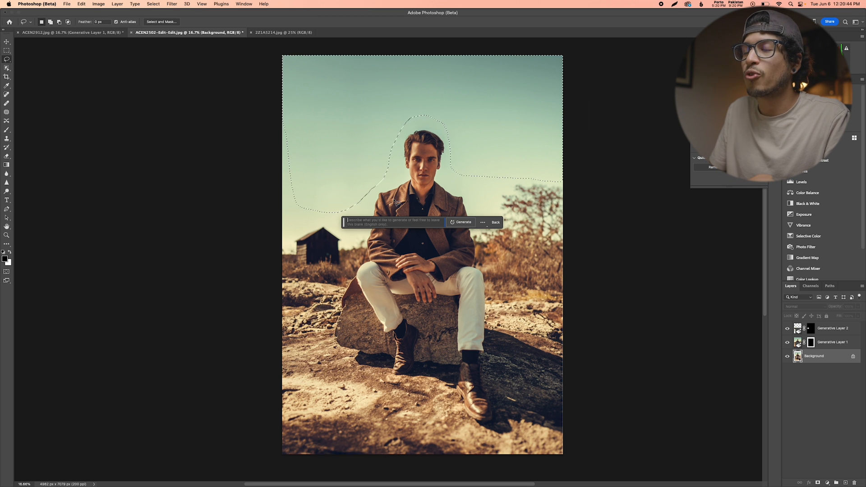
text(dramatic clouds)
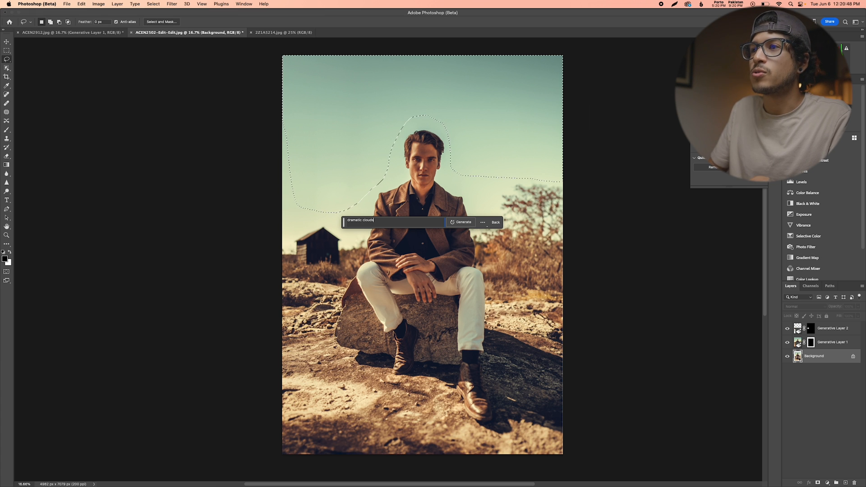
click(462, 222)
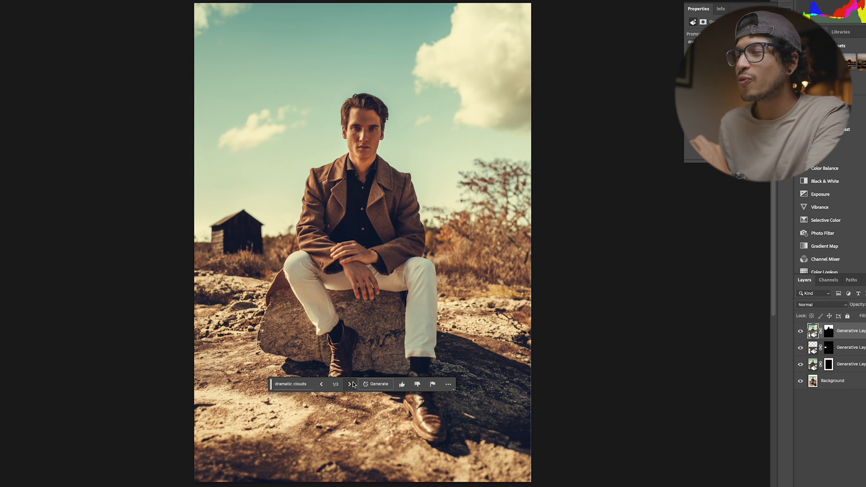
Generate more cloud variations, keep the puffy white clouds, then switch to the 221A5214.jpg rooftop photo.
click(349, 384)
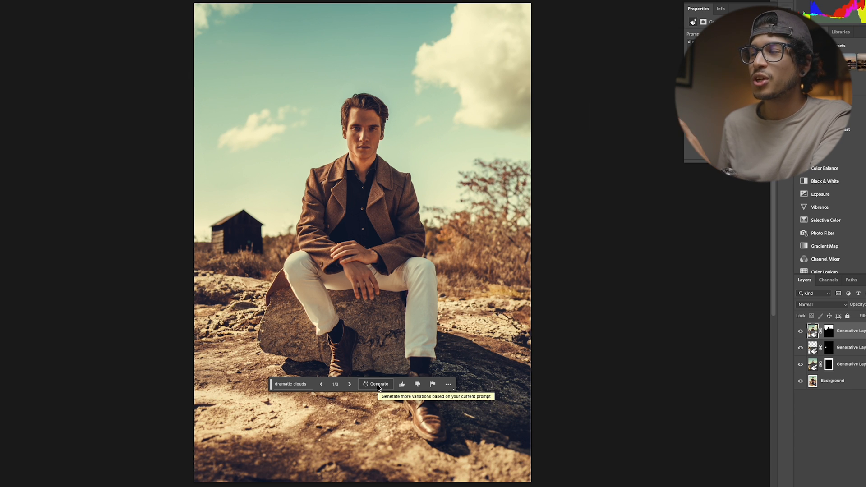
click(379, 384)
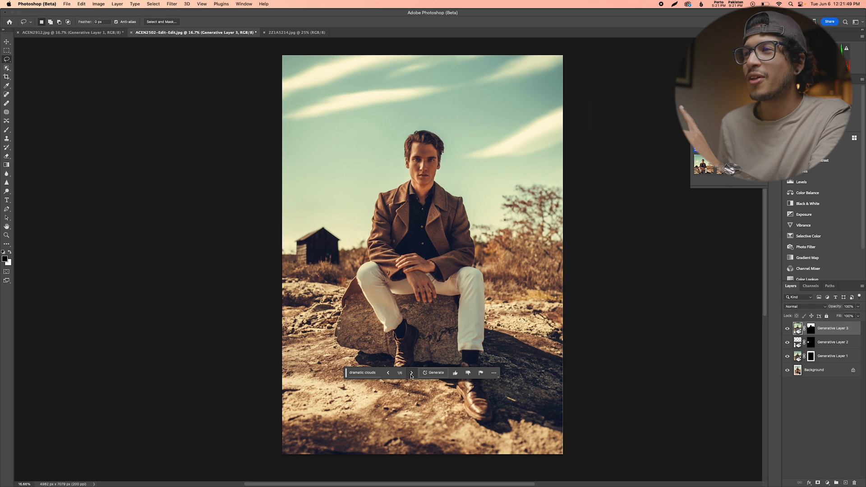
click(412, 373)
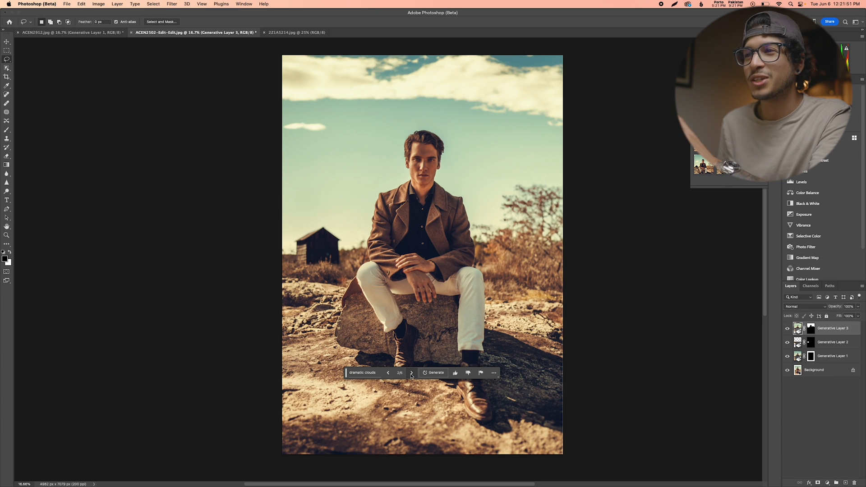
click(412, 373)
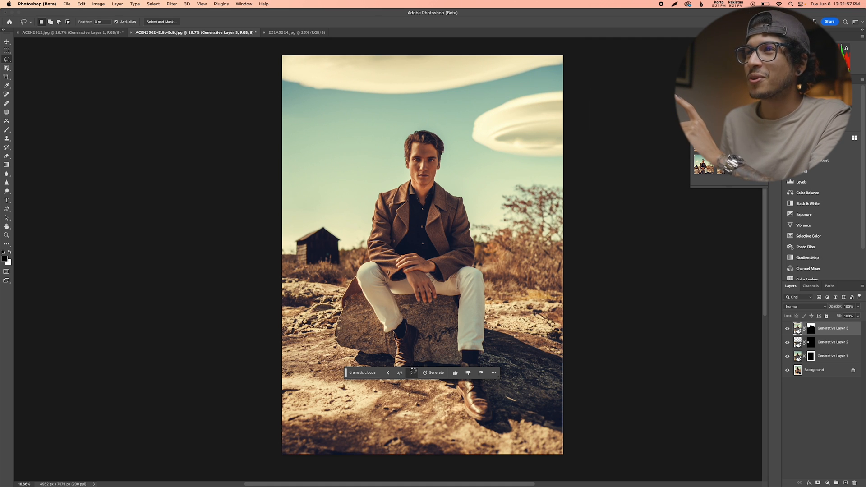
click(400, 373)
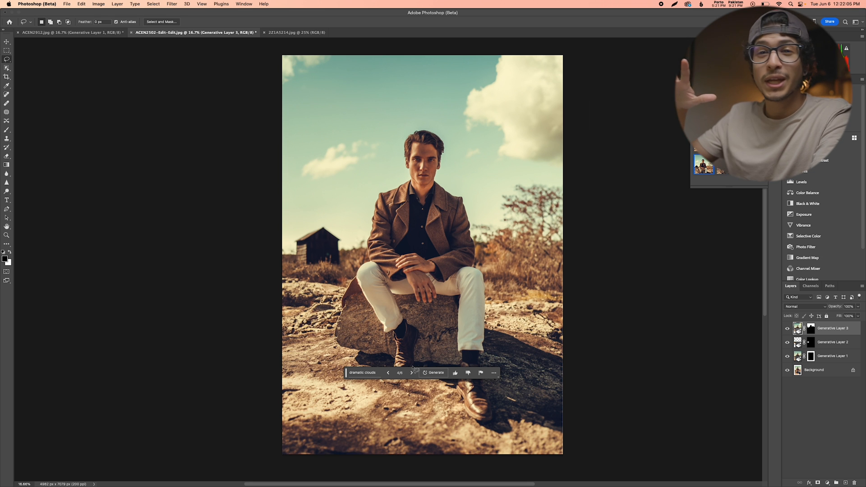
click(296, 32)
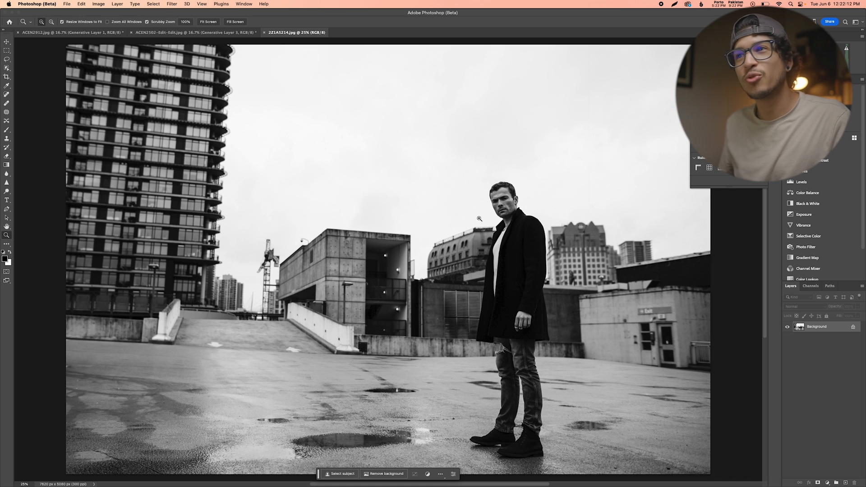
Generate a 'lake' across the selected rooftop plaza around the man.
click(208, 22)
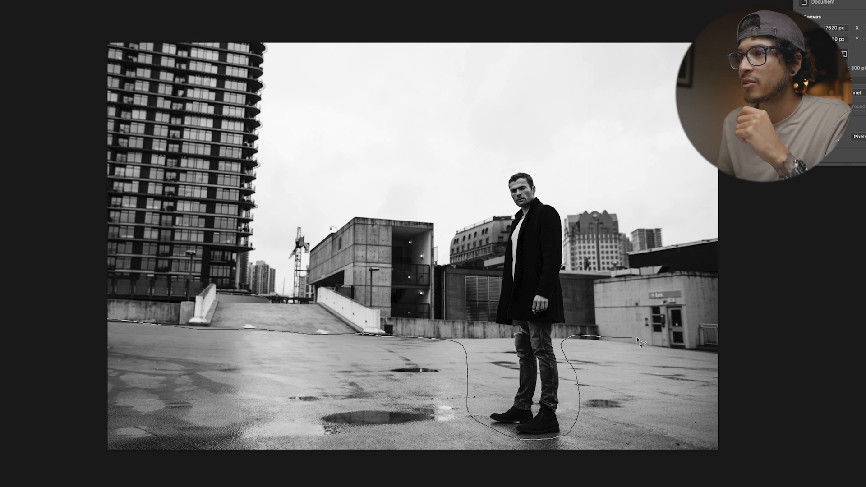
mouse_move(36, 375)
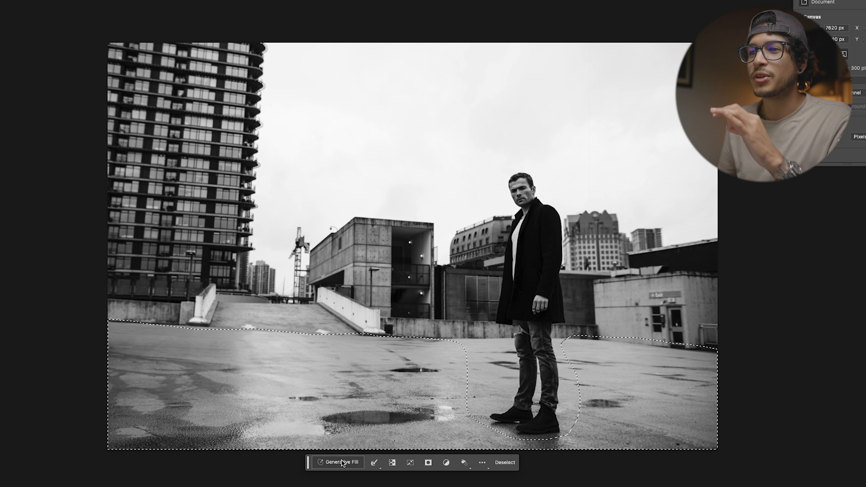
click(337, 462)
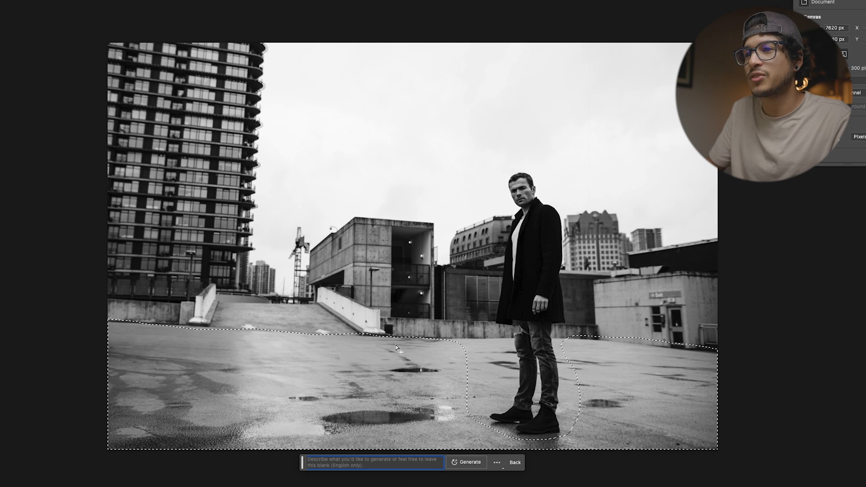
text(lake)
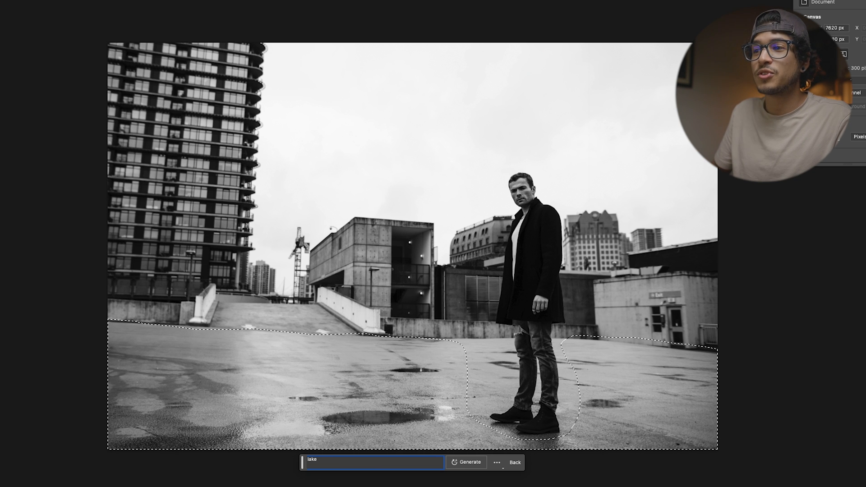
click(470, 462)
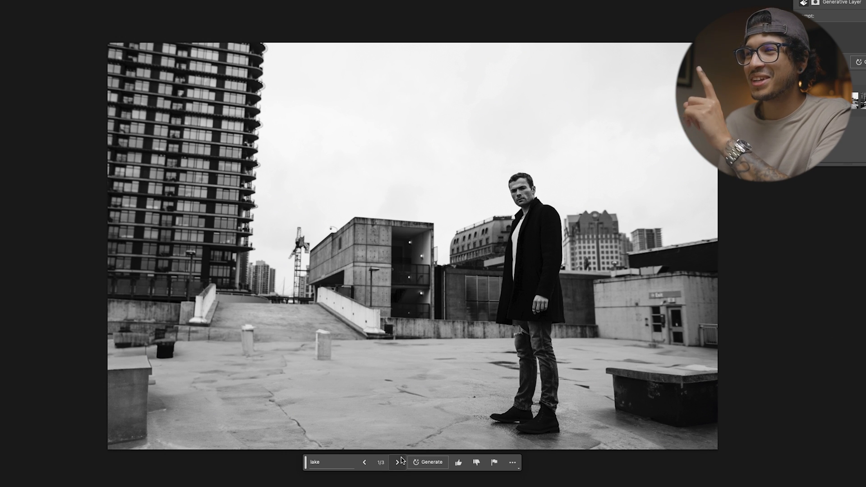
Review the first lake variations and generate a fresh batch of fills.
click(398, 462)
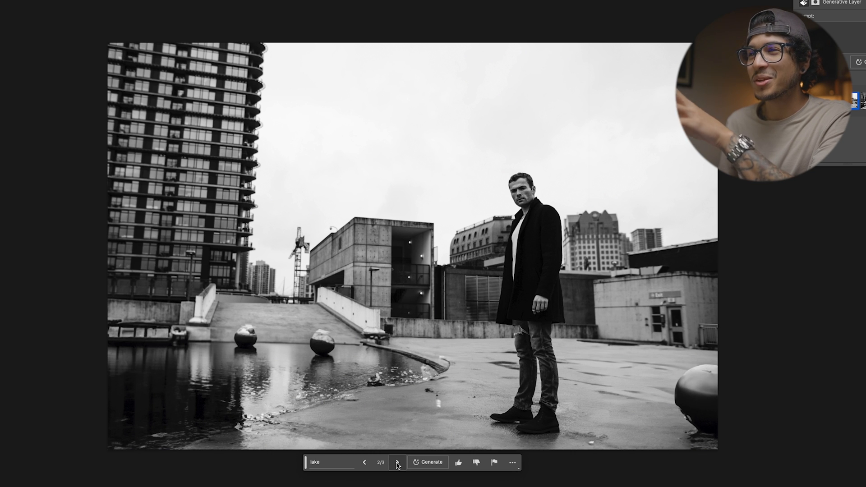
click(397, 462)
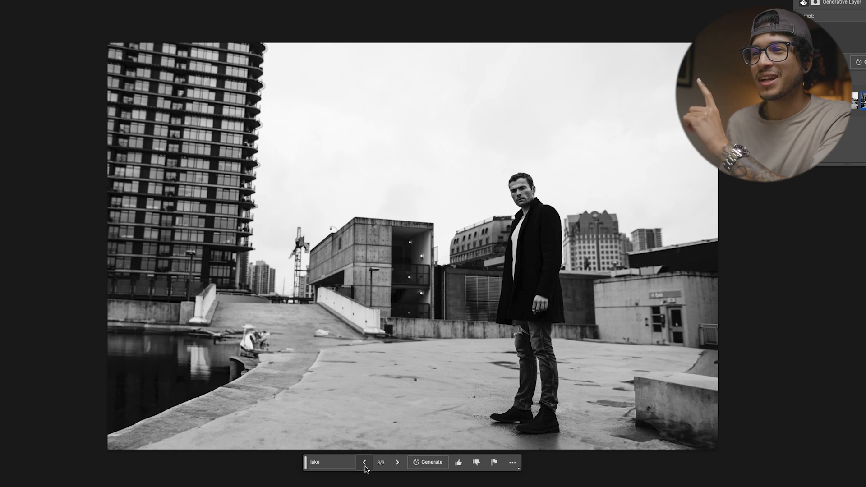
click(431, 462)
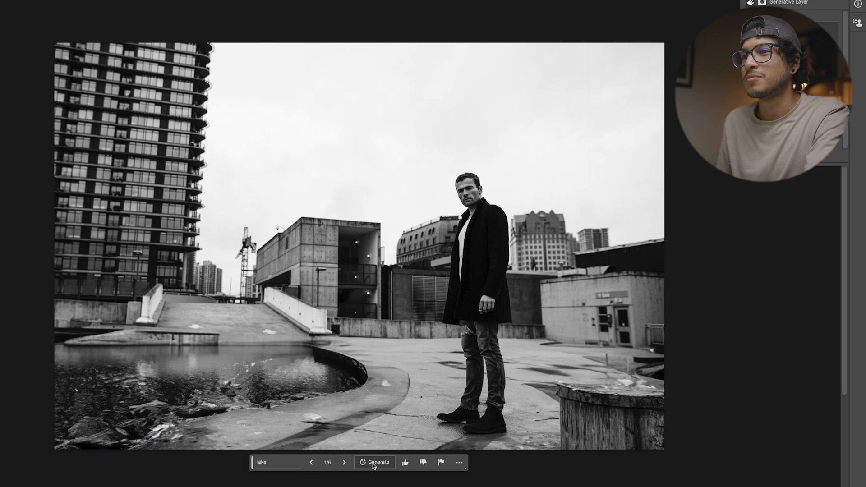
mouse_move(344, 462)
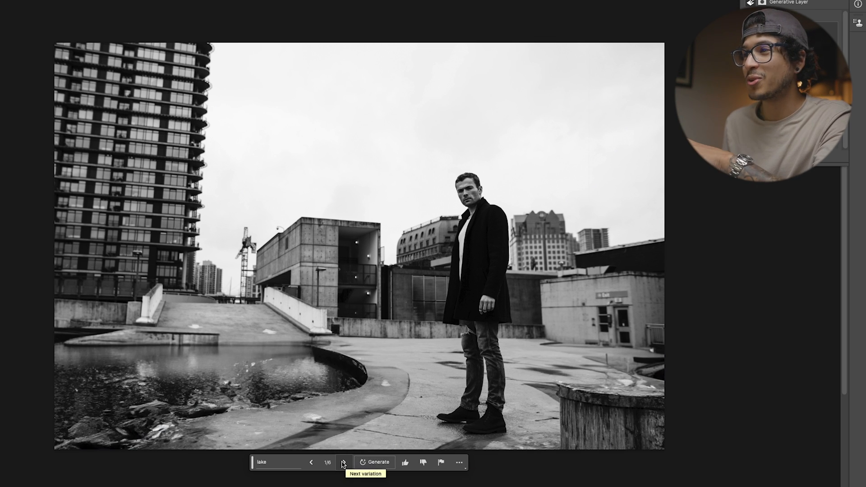
mouse_move(655, 419)
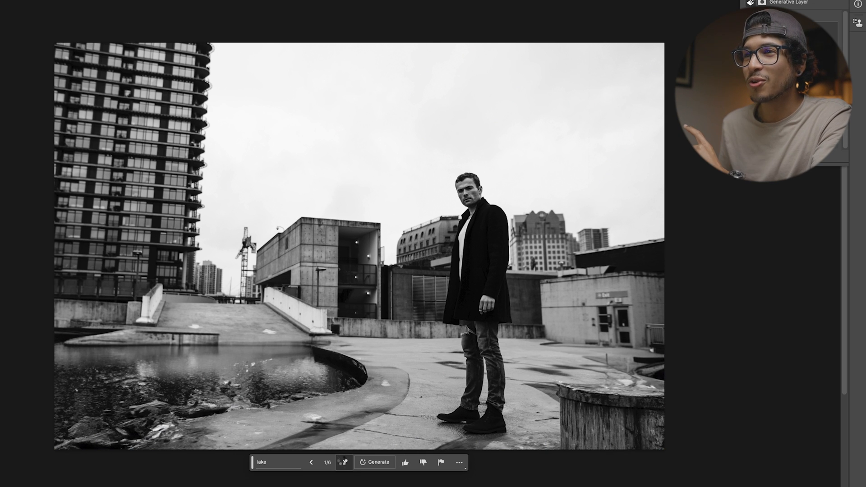
Step through the new batch and return to the dark water-pool variation.
click(344, 462)
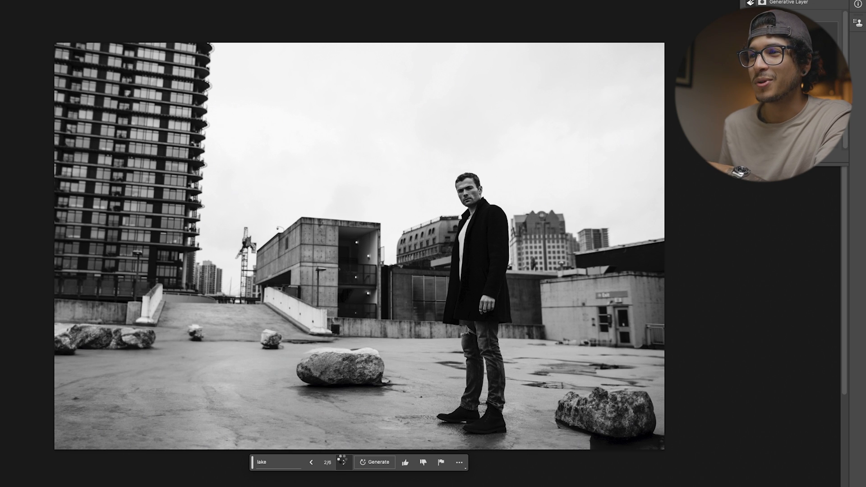
click(341, 462)
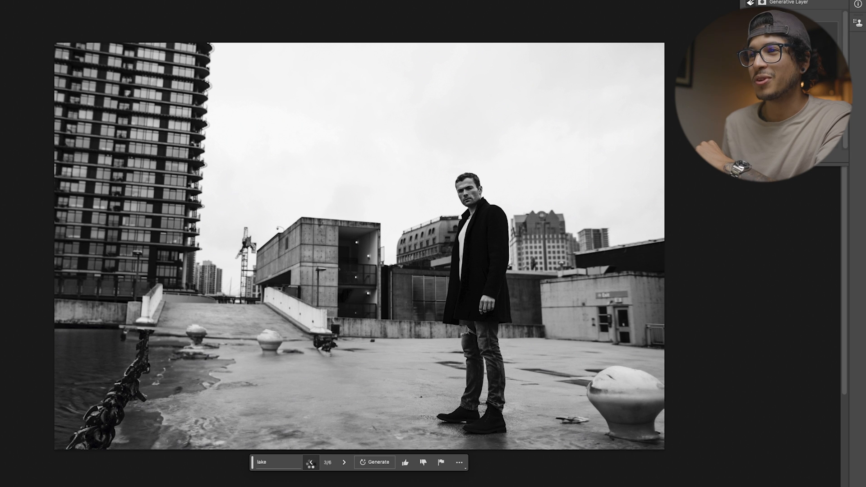
click(310, 462)
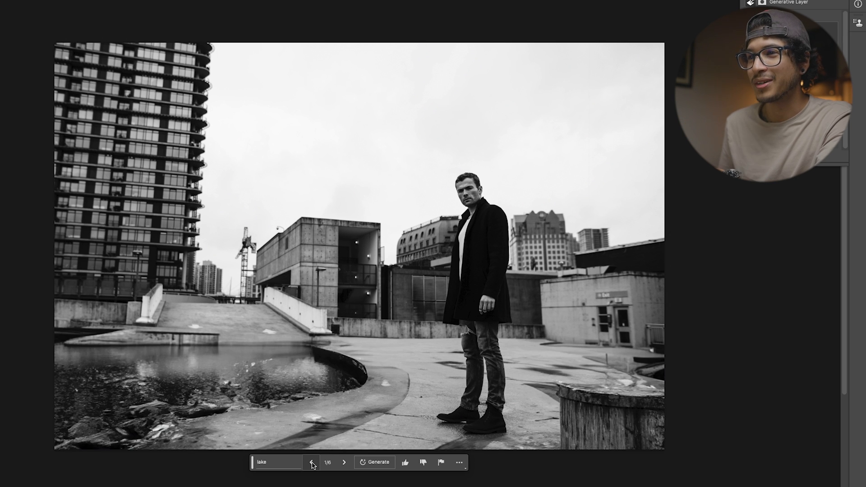
mouse_move(245, 417)
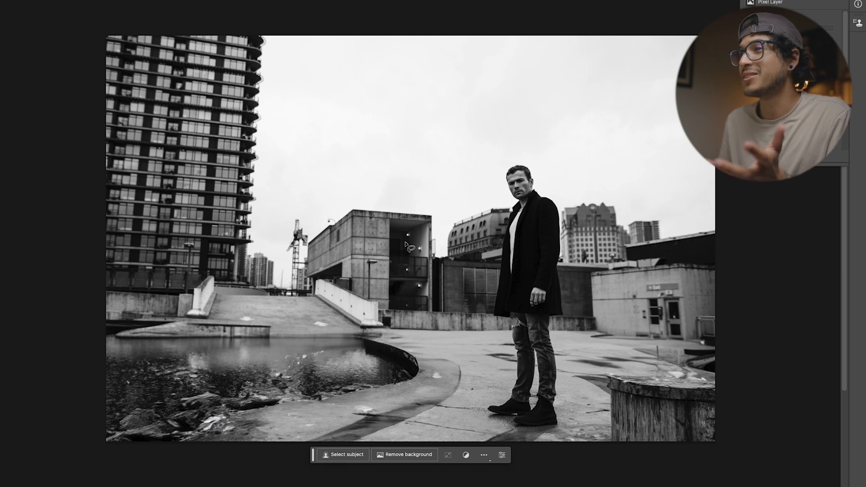
mouse_move(643, 99)
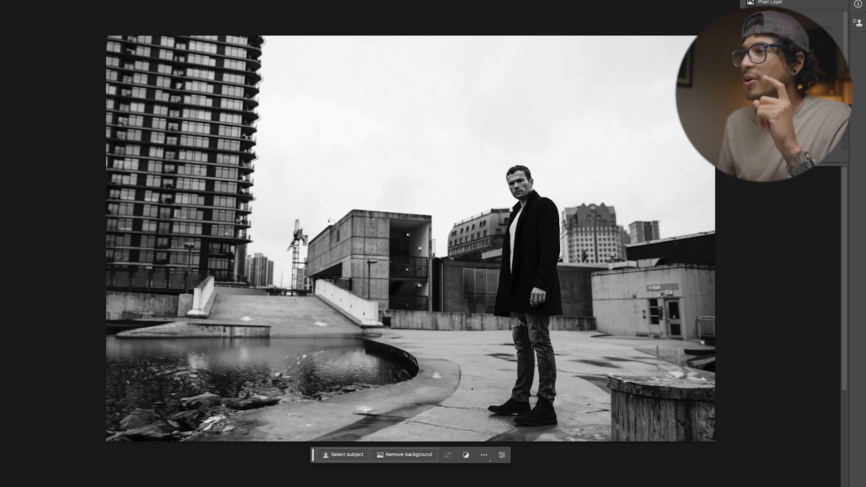
Fill the lassoed sky behind the man with a generated 'futuristic bridge'.
click(341, 455)
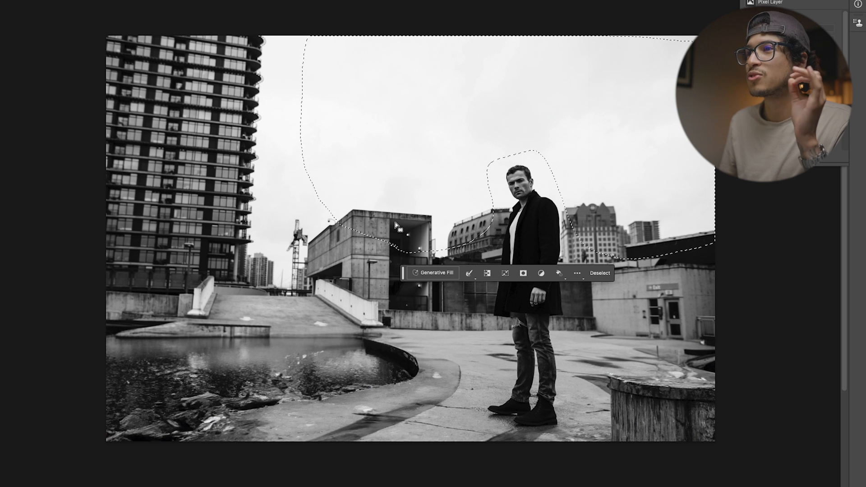
click(436, 272)
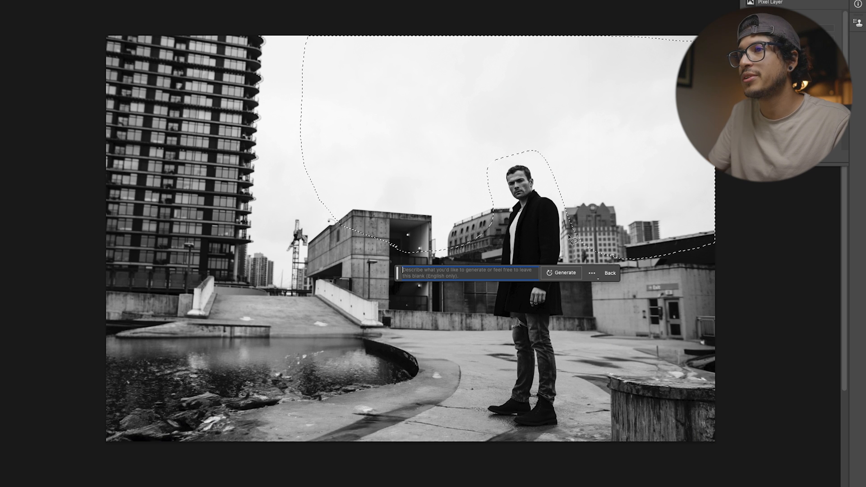
text(futuristic brid)
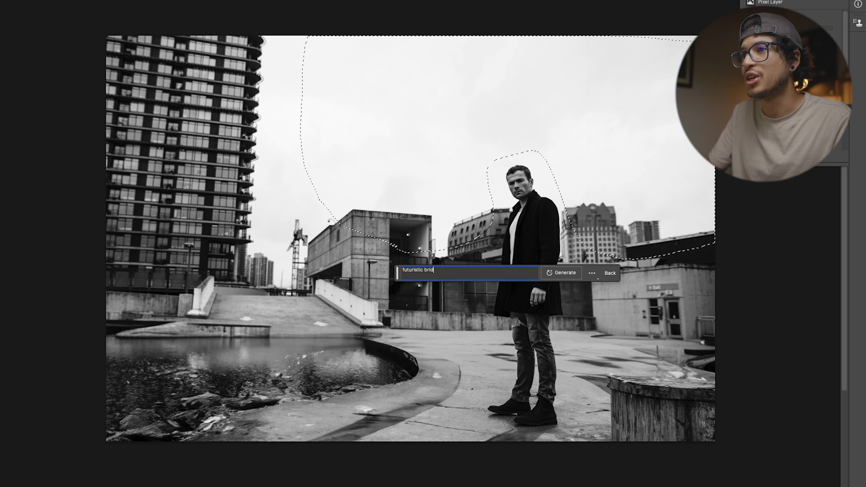
click(560, 273)
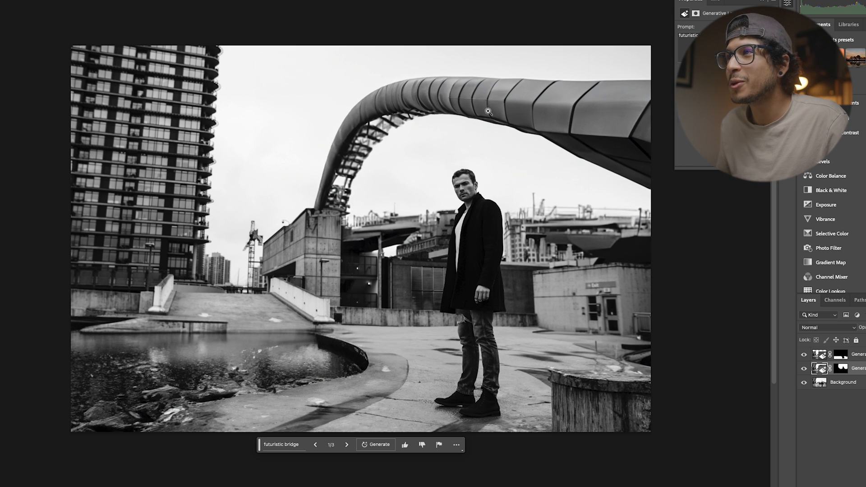
mouse_move(430, 97)
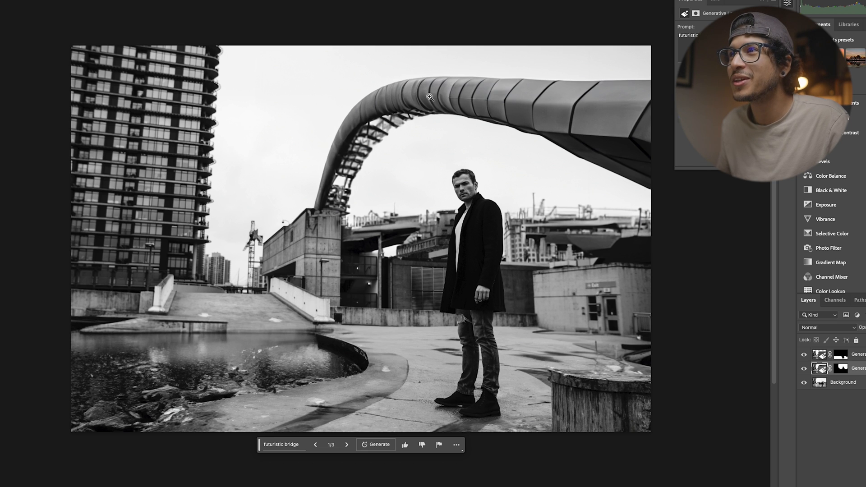
mouse_move(375, 114)
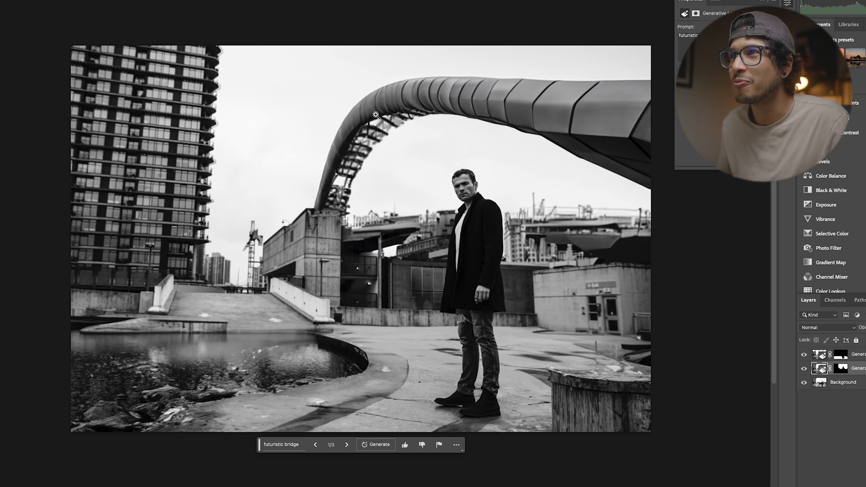
mouse_move(308, 275)
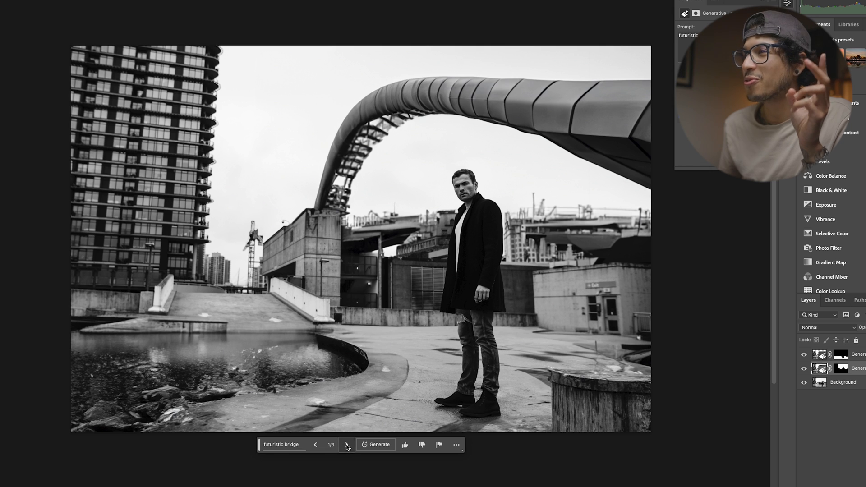
Switch to bridge variation 3 with the huge ring-shaped elevated structure.
click(346, 445)
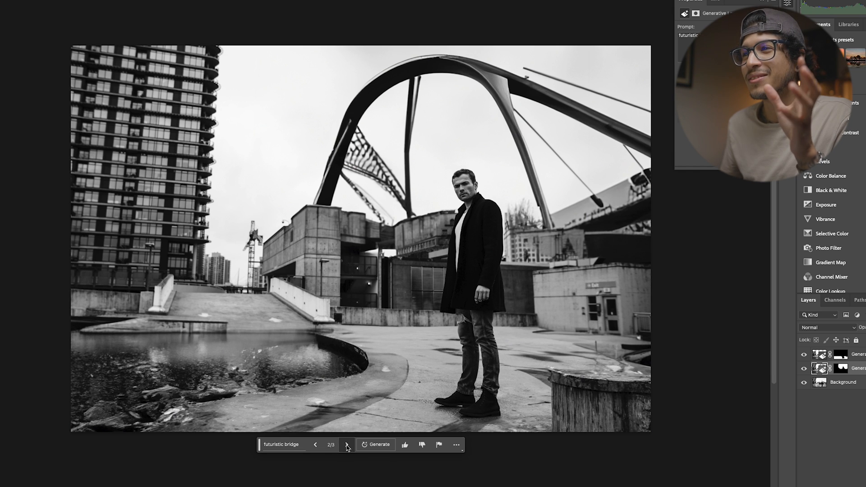
click(346, 445)
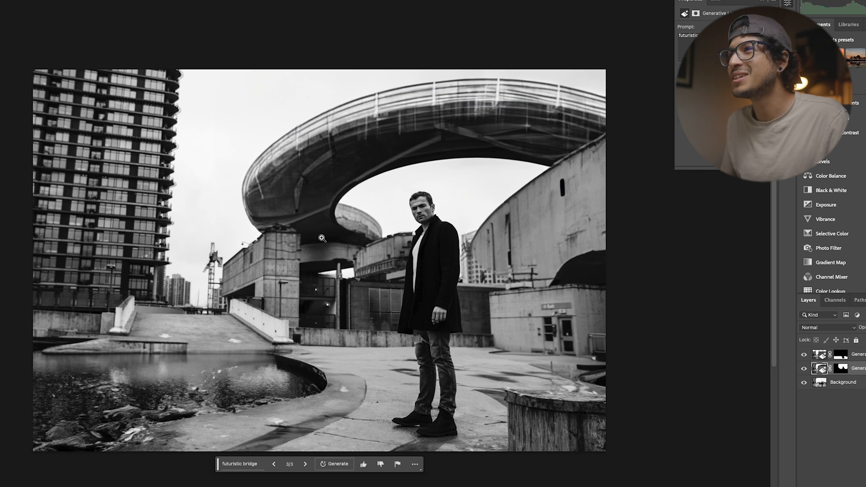
mouse_move(327, 231)
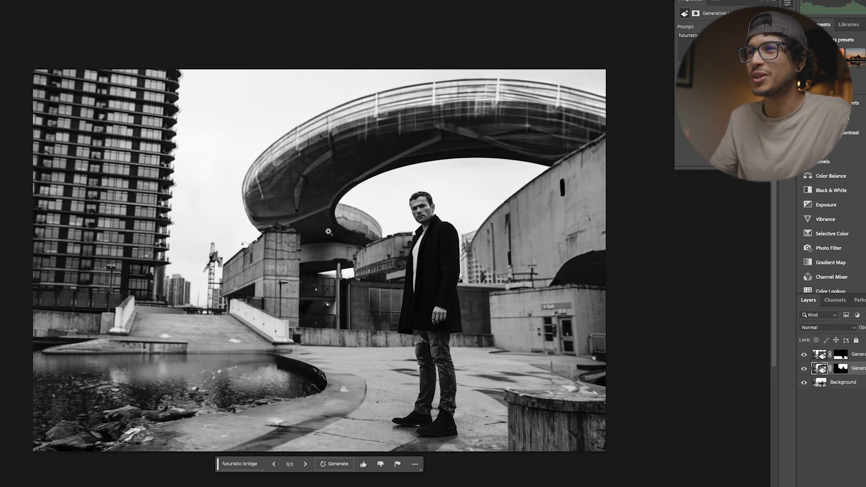
mouse_move(503, 130)
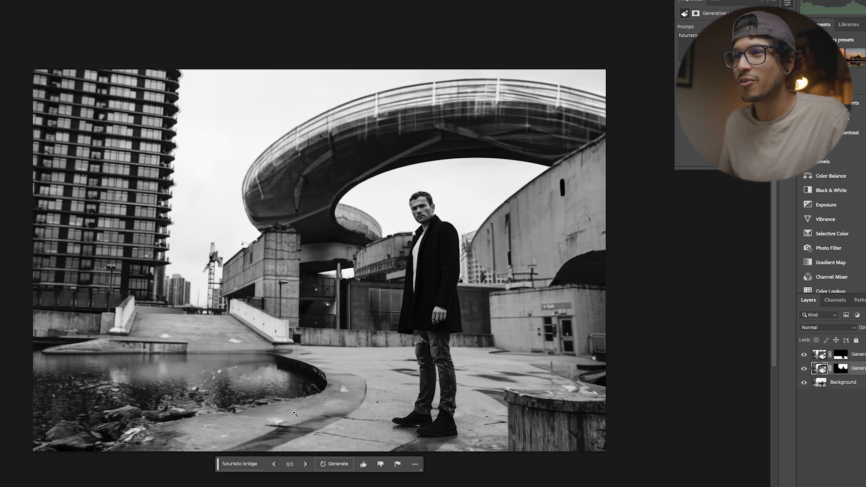
mouse_move(138, 291)
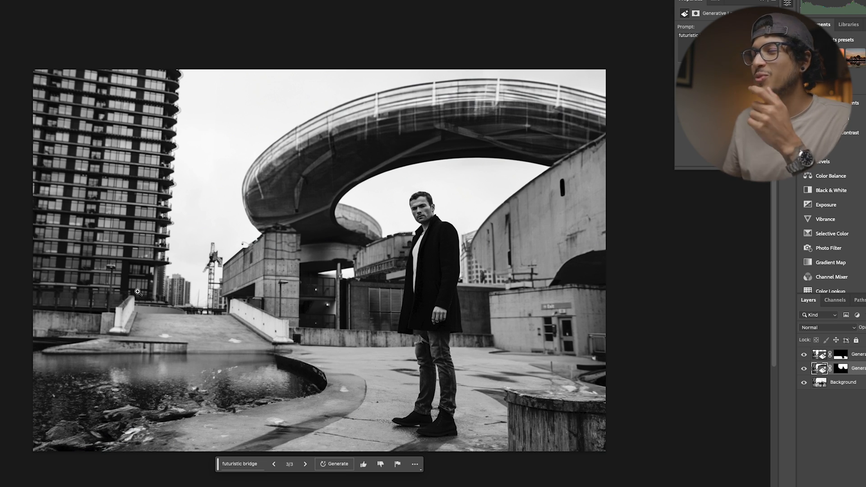
mouse_move(195, 286)
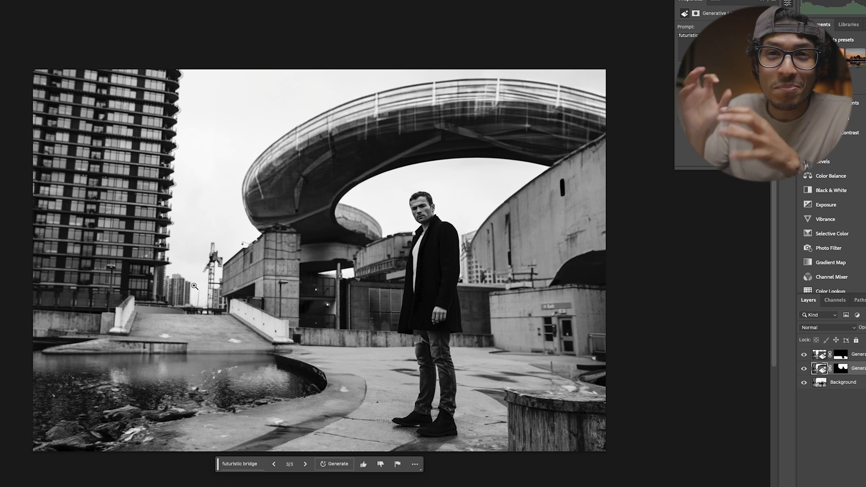